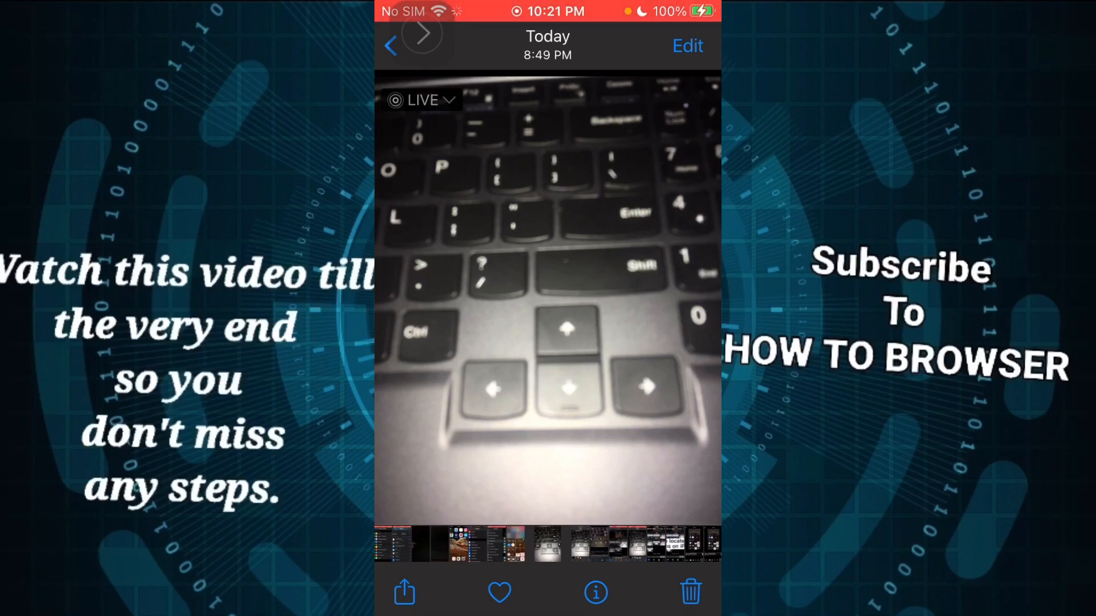
Change the keyboard Live Photo's effect from Live to Loop, then to Bounce.
{"action": "left_click", "coordinate": [422, 100]}
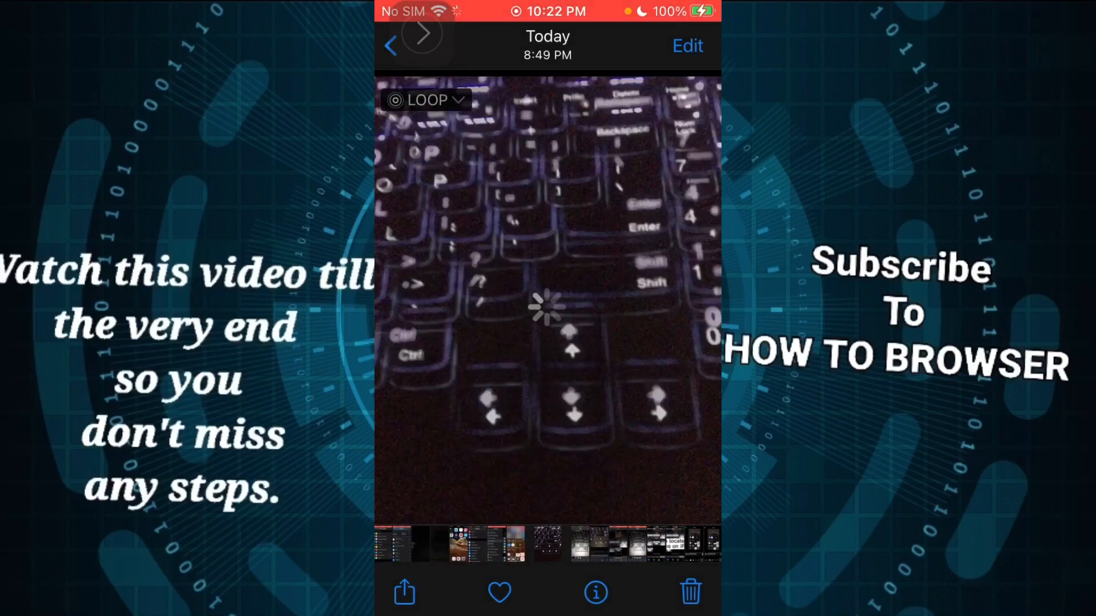
{"action": "left_click", "coordinate": [426, 100]}
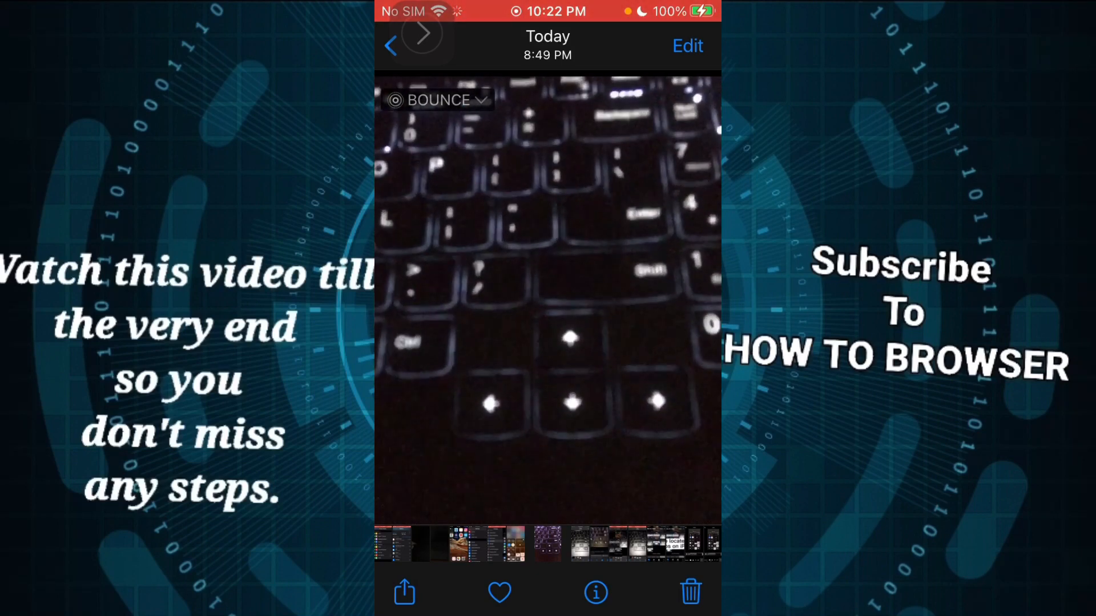
Reopen the effects list and choose Long Exposure for the keyboard photo.
{"action": "left_click", "coordinate": [438, 100]}
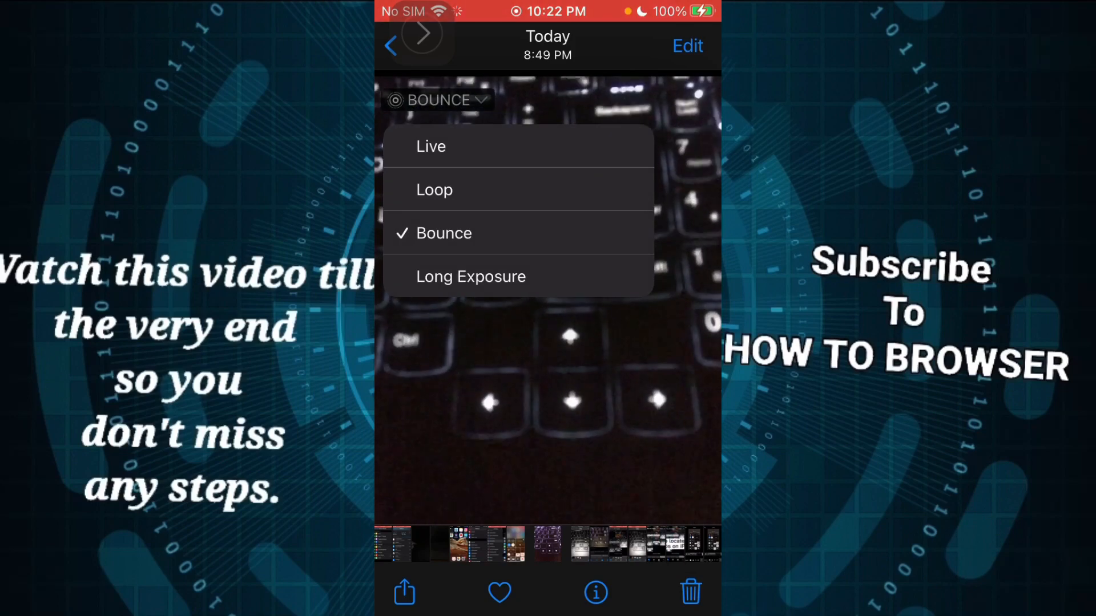
{"action": "left_click", "coordinate": [444, 233]}
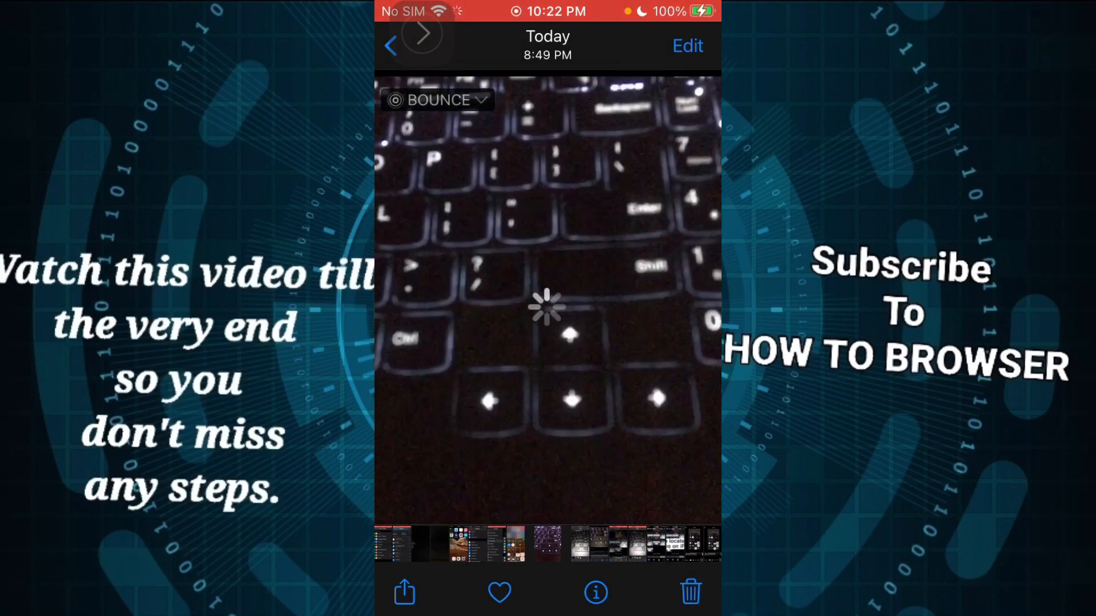